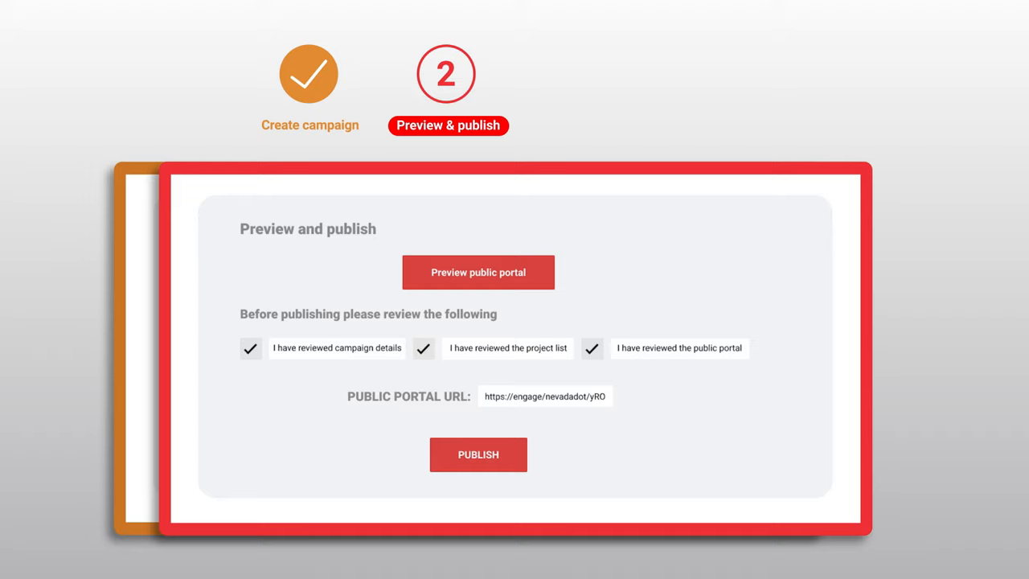
Publish the reviewed campaign to its public portal from the Preview and publish step.
click(477, 454)
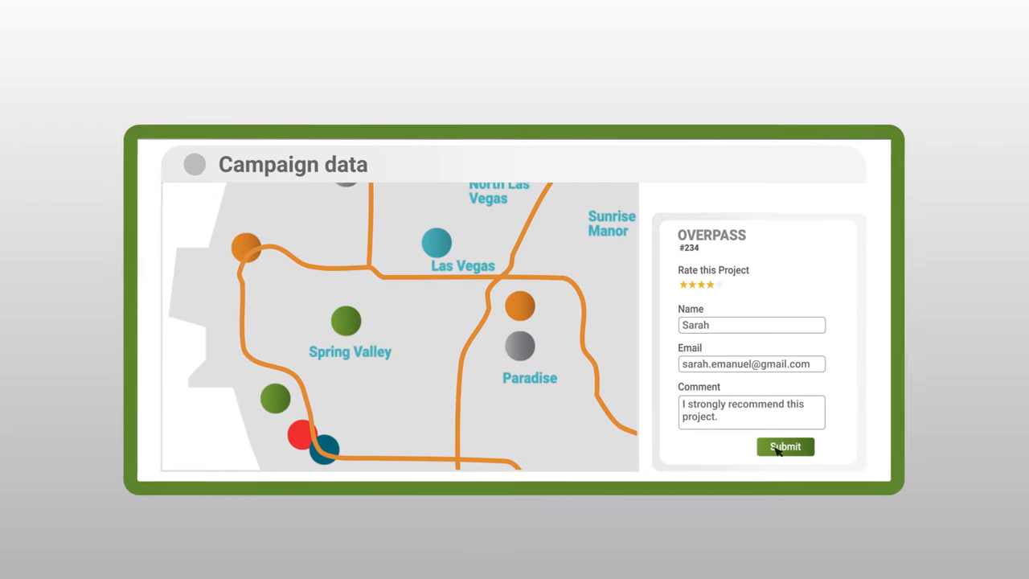
Submit the OVERPASS feedback form with a four-star rating and strong recommendation.
click(784, 446)
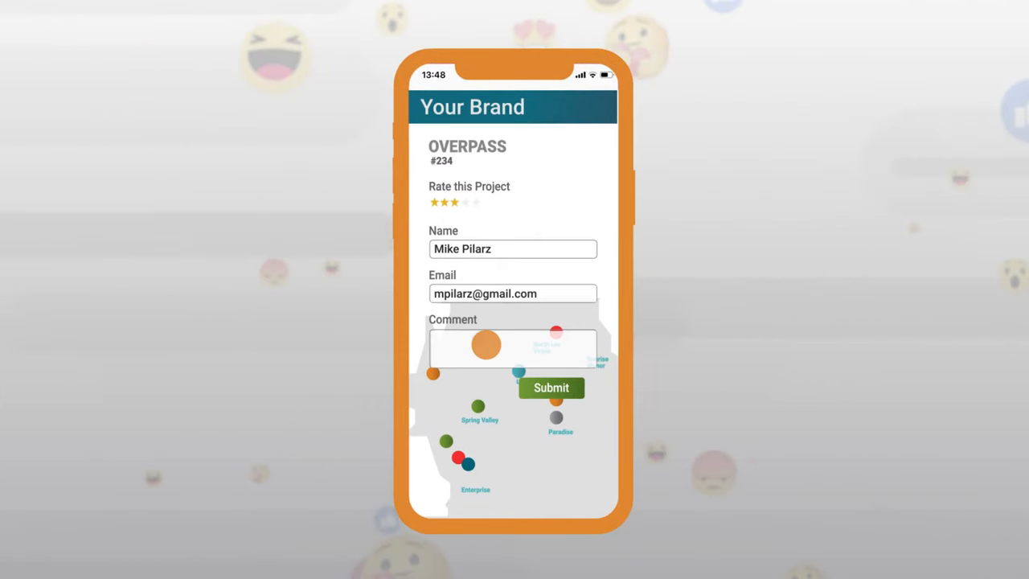
Enter the comment 'I love it! This is going to save me so much time.'.
text(I love it! This is going to save me so much time.)
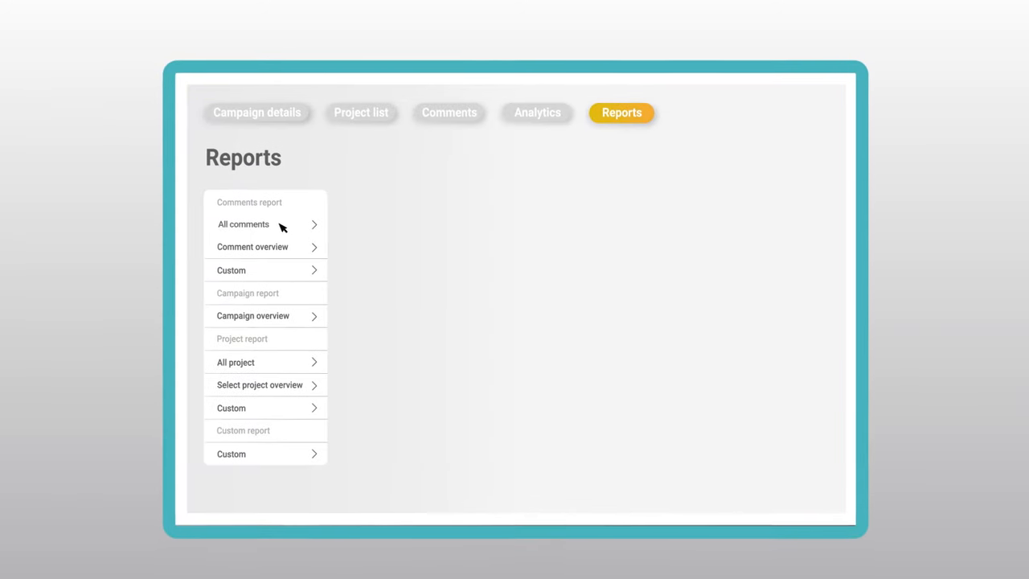
Generate the All comments report with responses, date grouping, word cloud and overall comment map.
click(243, 223)
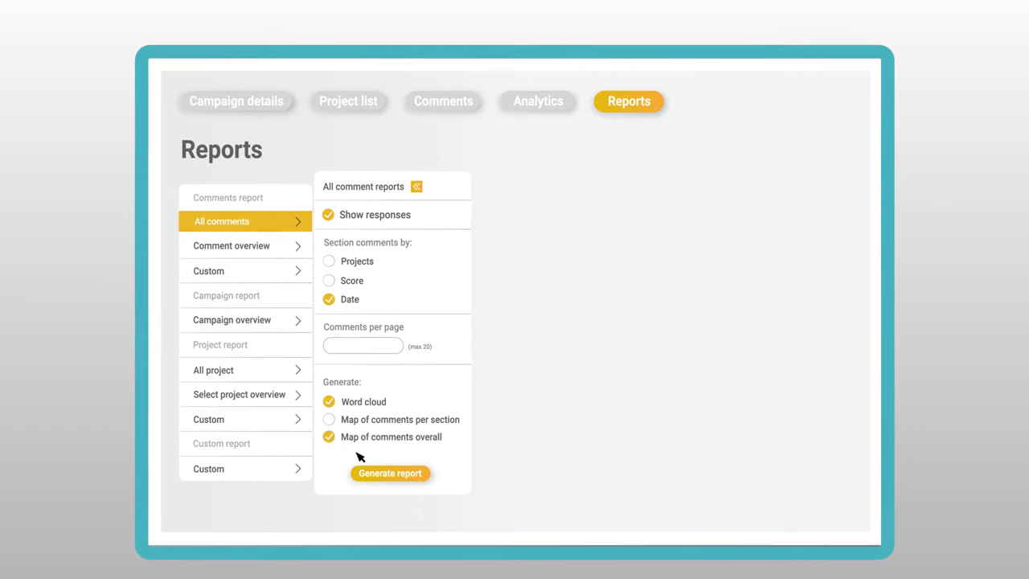
click(390, 473)
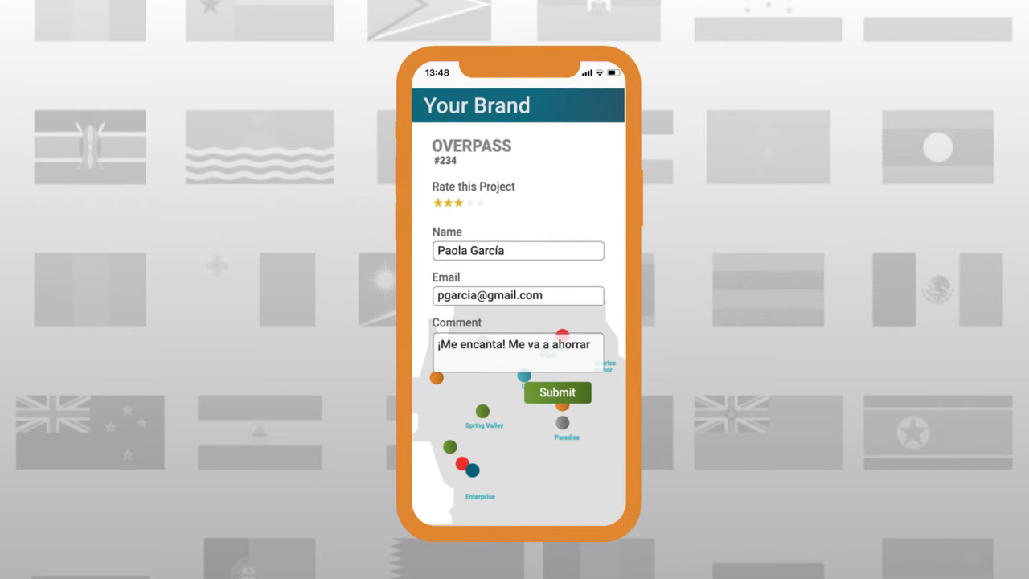
Finish the Spanish comment by typing 'mucho tiempo.'.
text(mucho tiempo.)
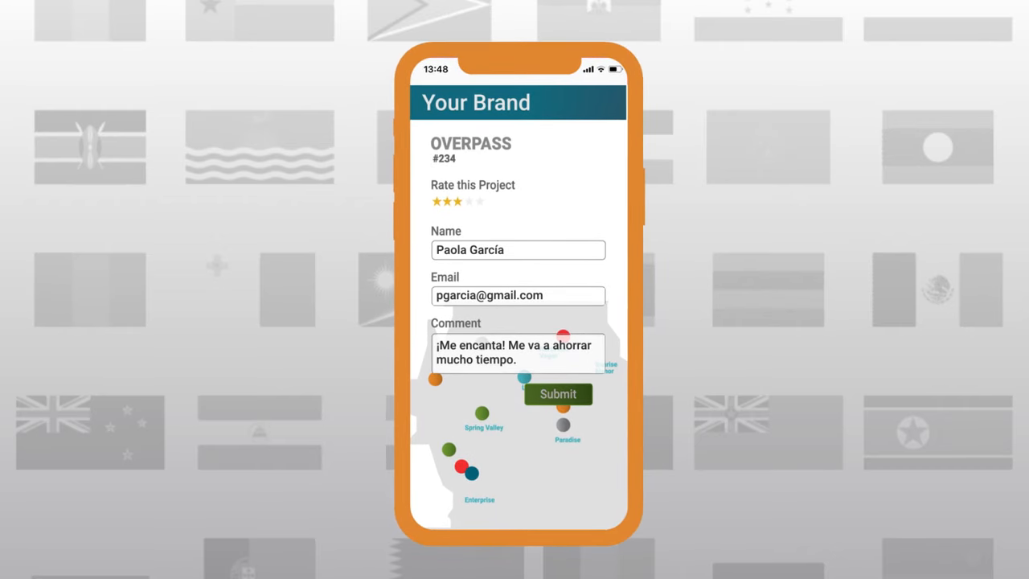